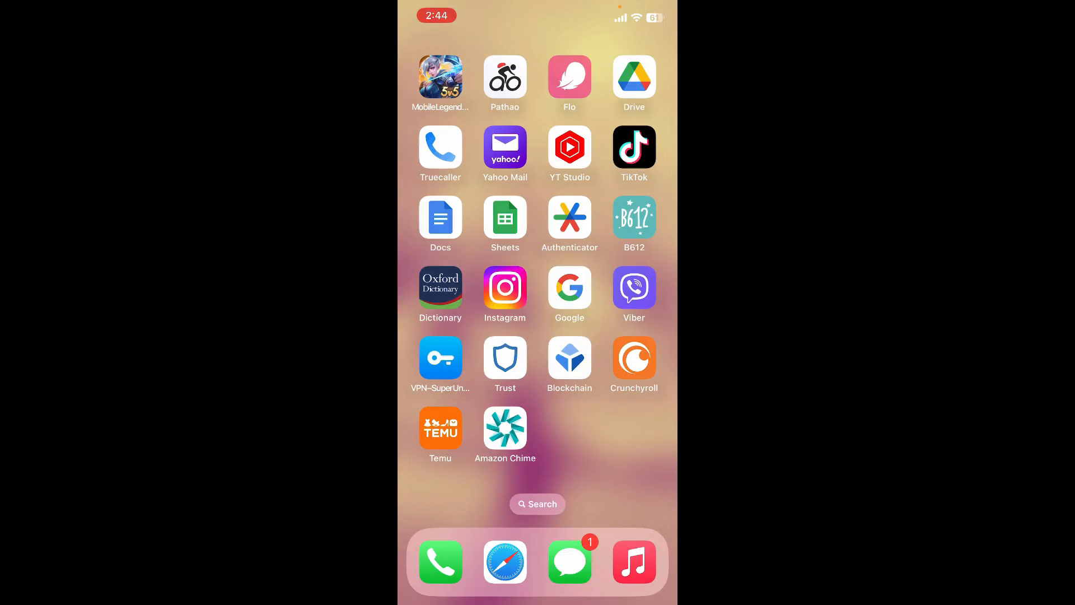
Launch Amazon Chime from the home screen to its Meetings screen.
click(506, 428)
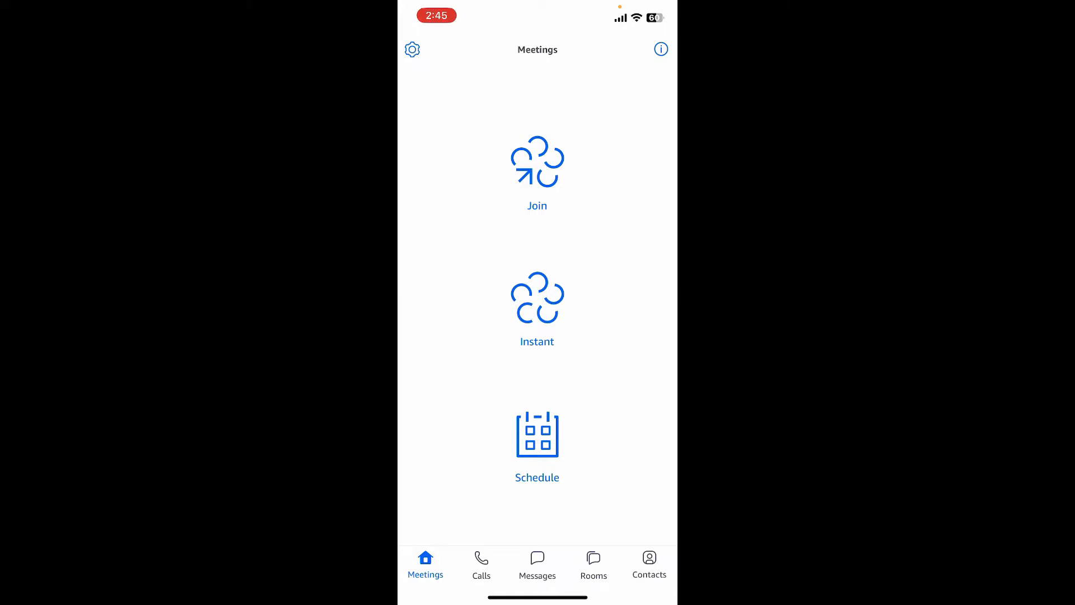
Begin an Instant meeting set to use 'My personal meeting ID'.
click(538, 300)
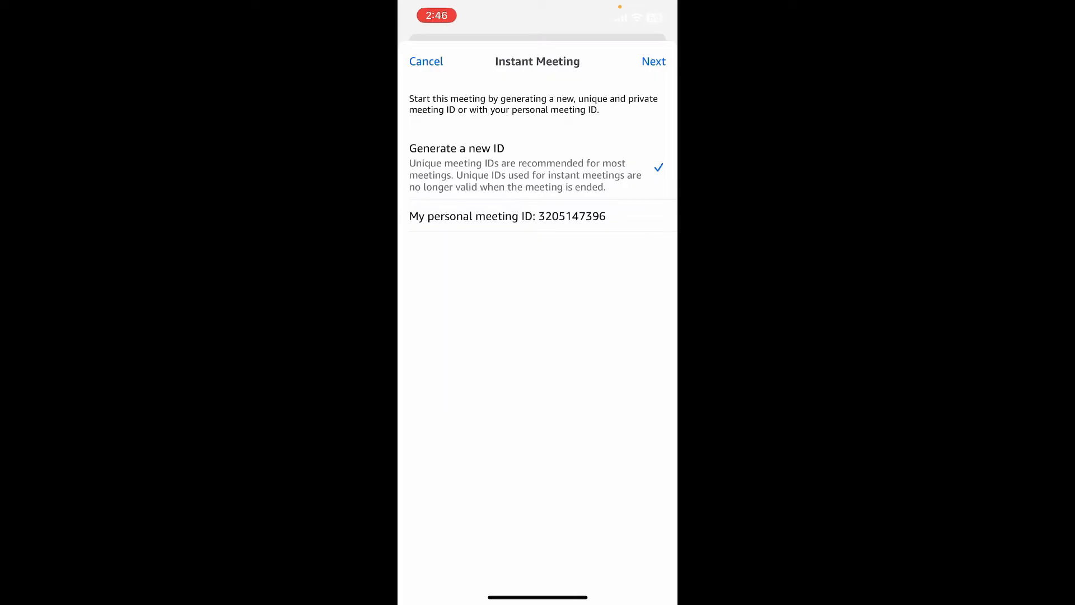
click(529, 217)
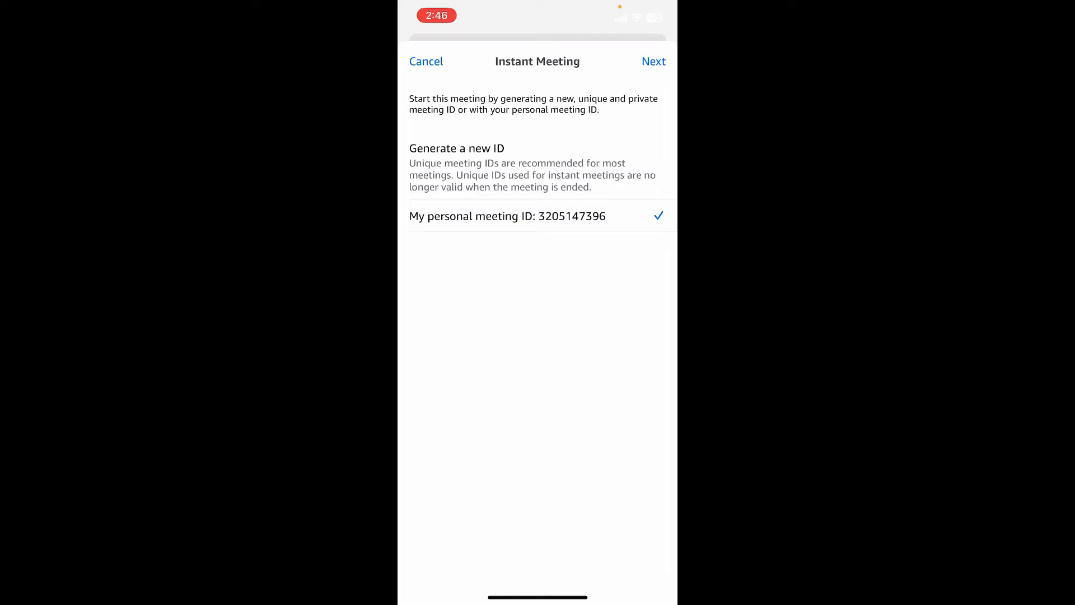
Invite the two attendee emails and start the instant meeting.
click(654, 61)
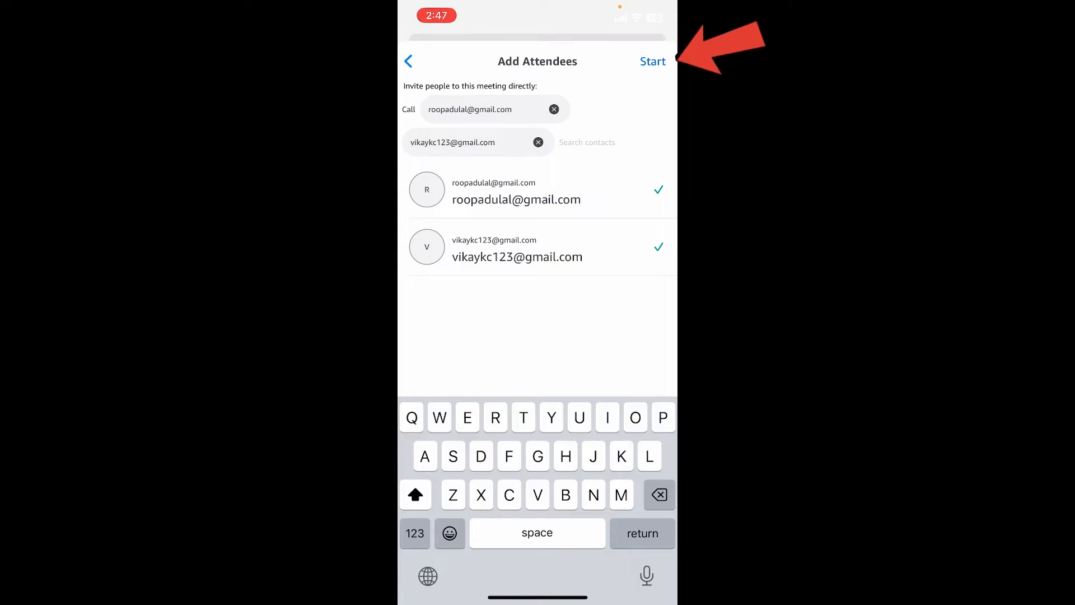
click(652, 60)
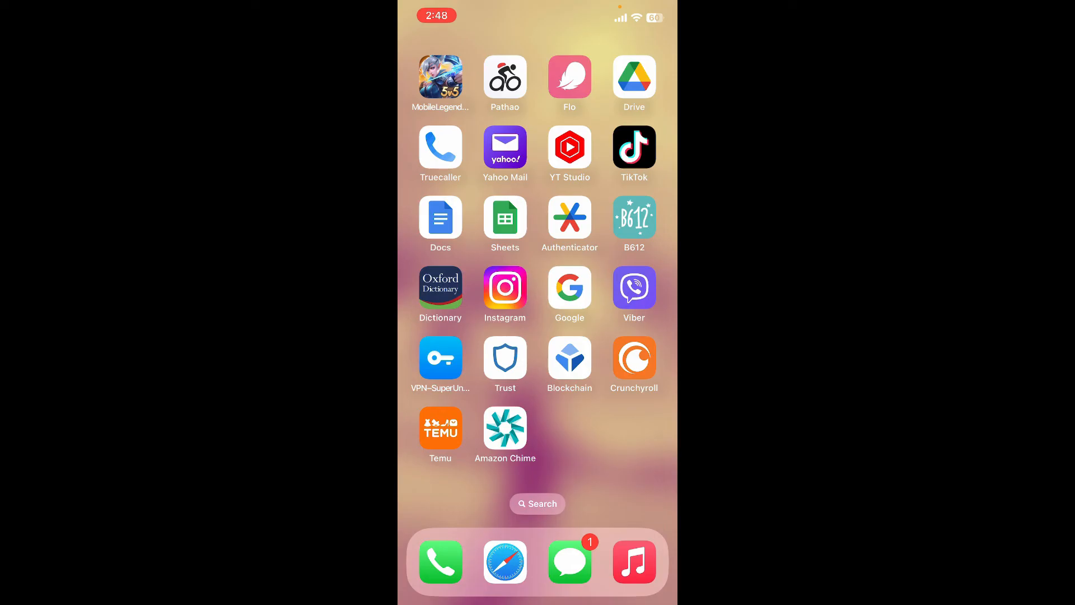
Reopen Chime and start a Schedule Meeting until the calendar access prompt appears.
click(505, 428)
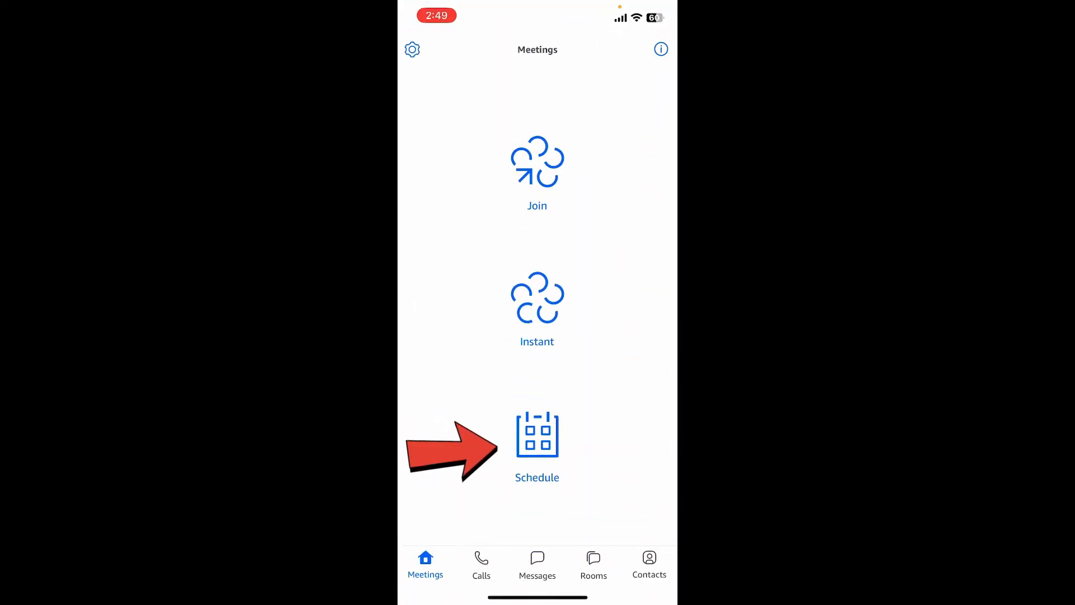
click(537, 435)
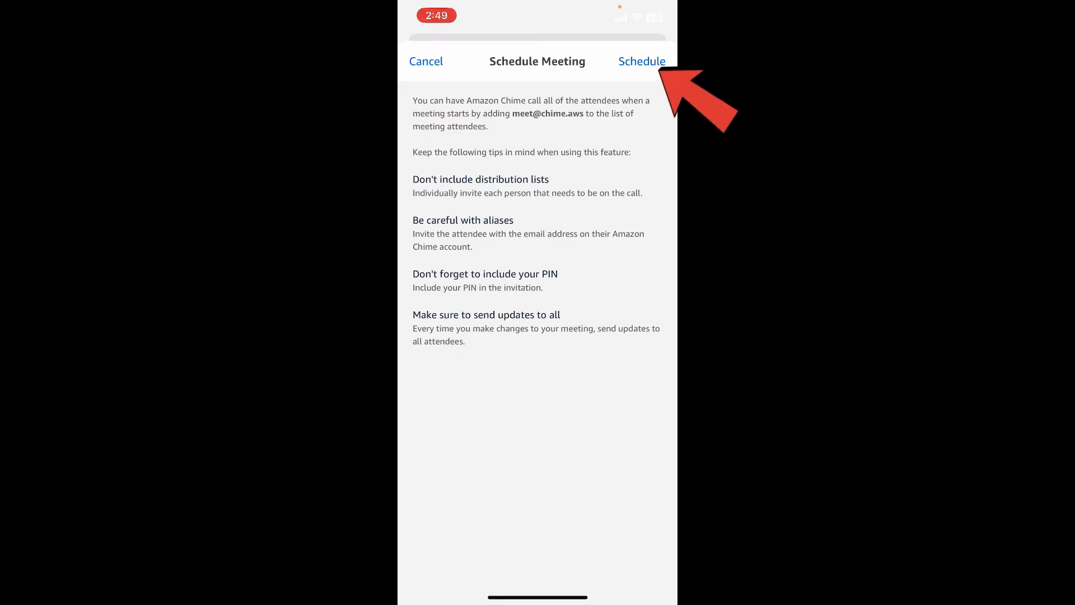
click(642, 60)
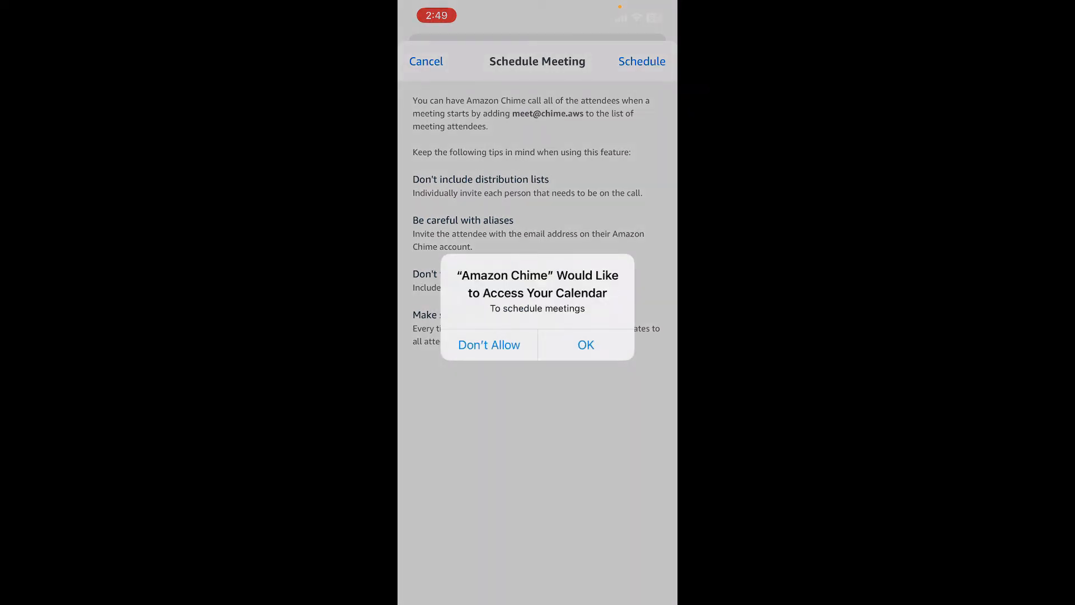
Grant calendar access and create the 'Testing' event with FaceTime as its location.
click(586, 345)
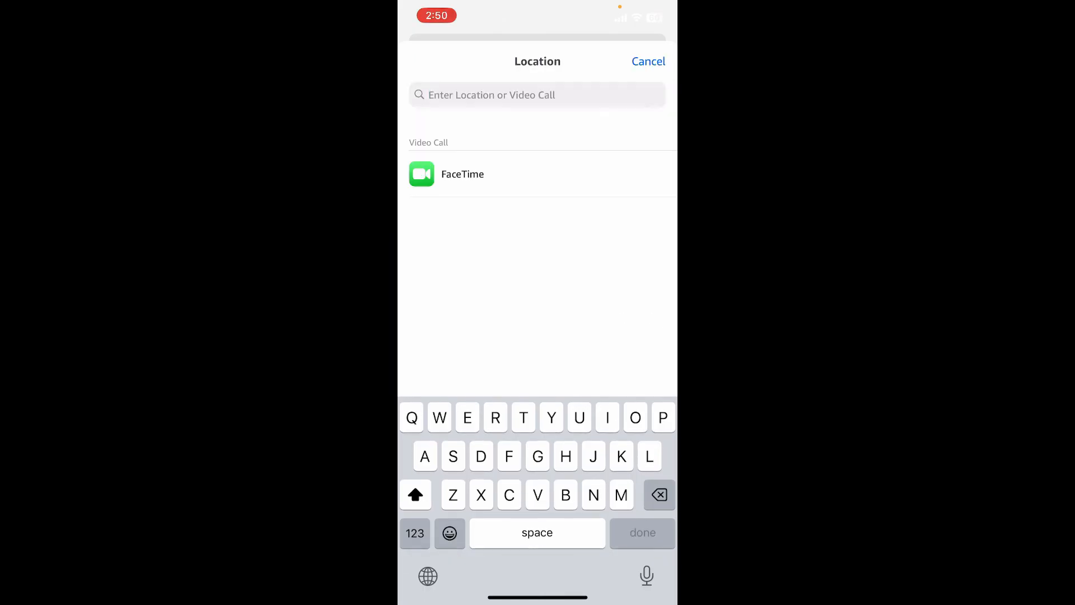
click(649, 61)
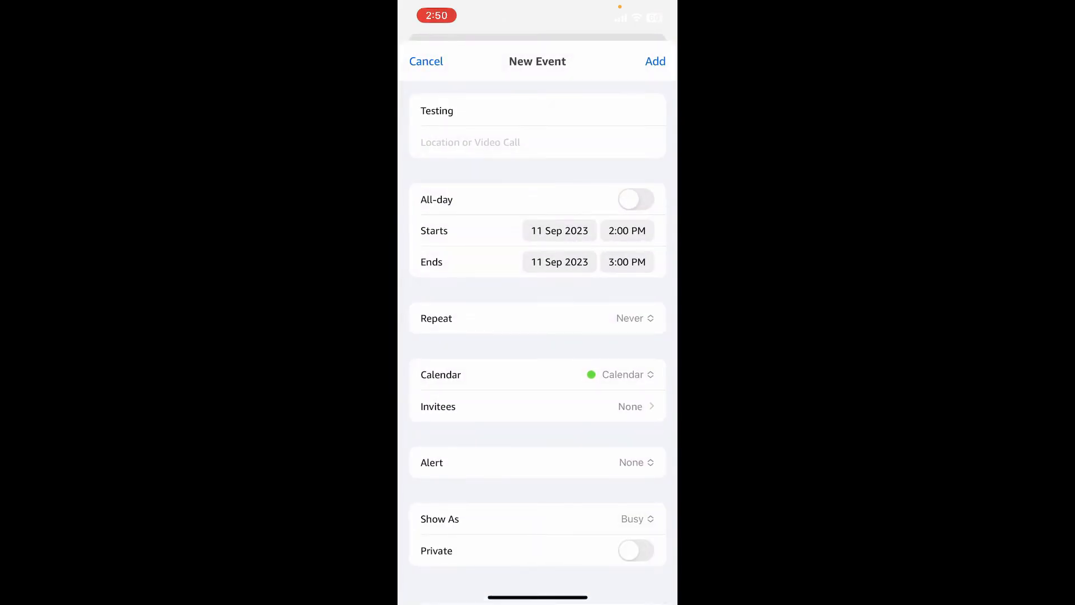
click(470, 142)
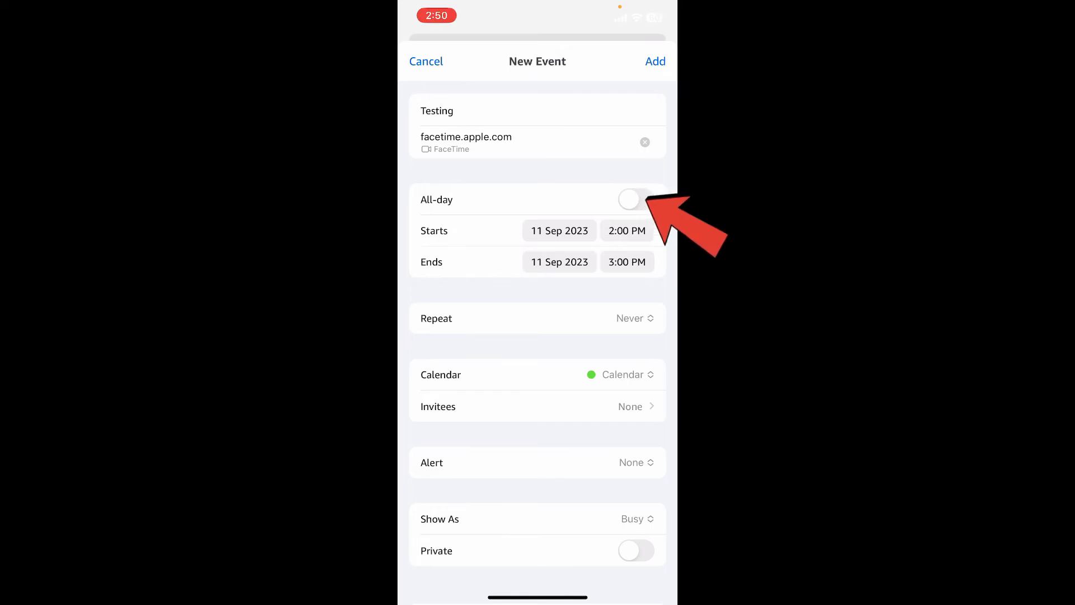
Make 'Testing' all-day from 12 to 14 Sep 2023 and add it to the calendar.
click(636, 200)
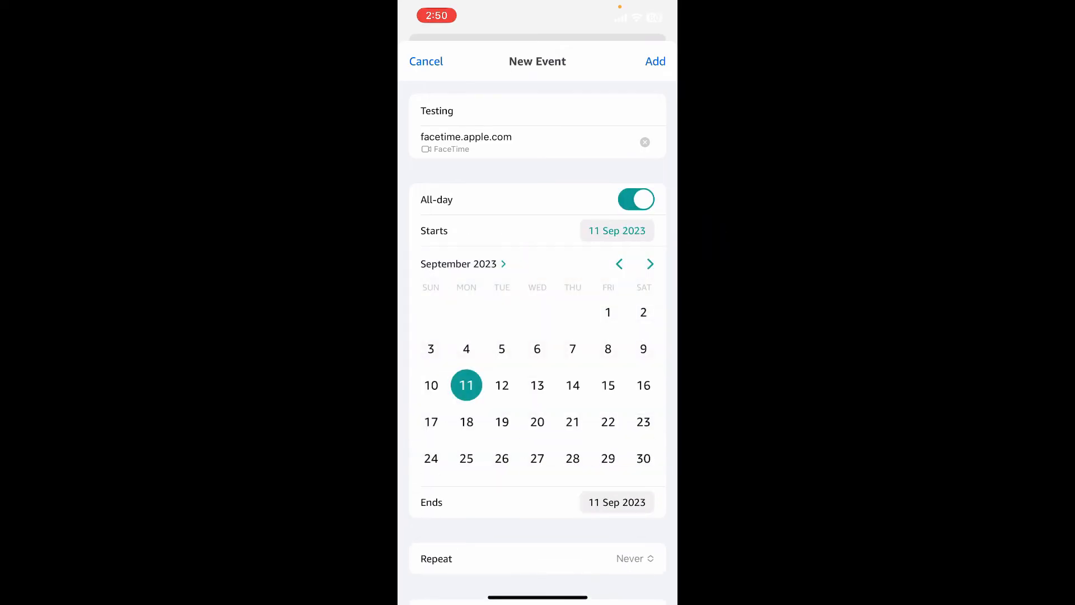
click(502, 385)
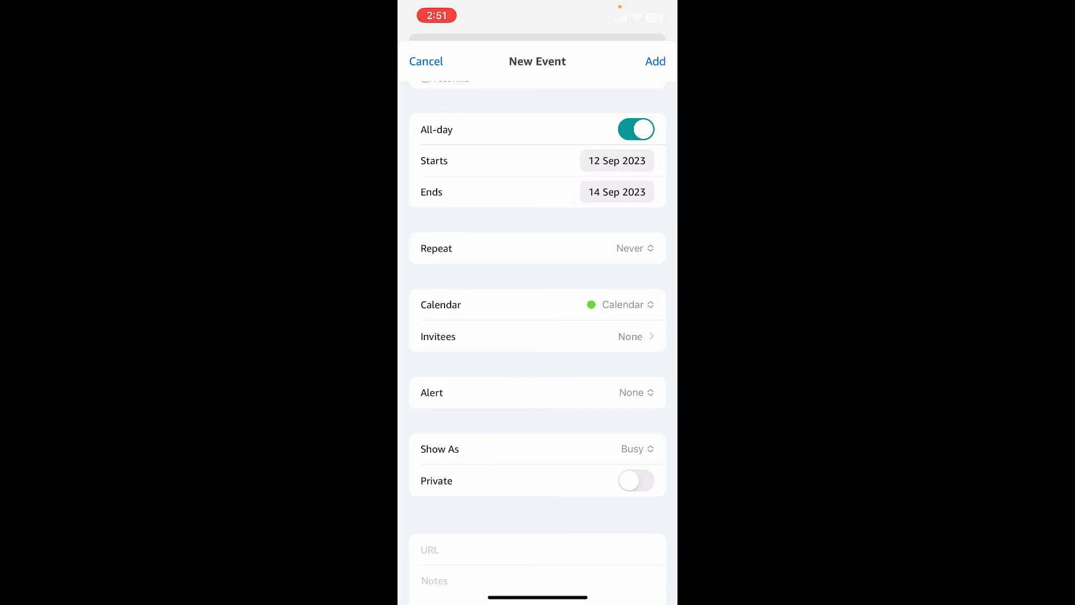
scroll(down, 3)
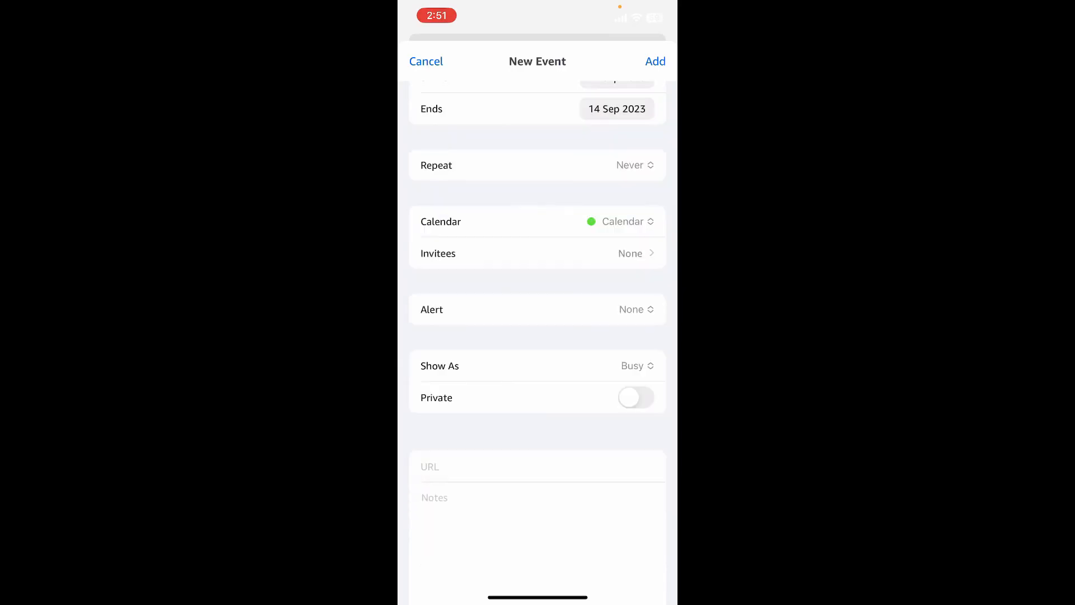
click(622, 220)
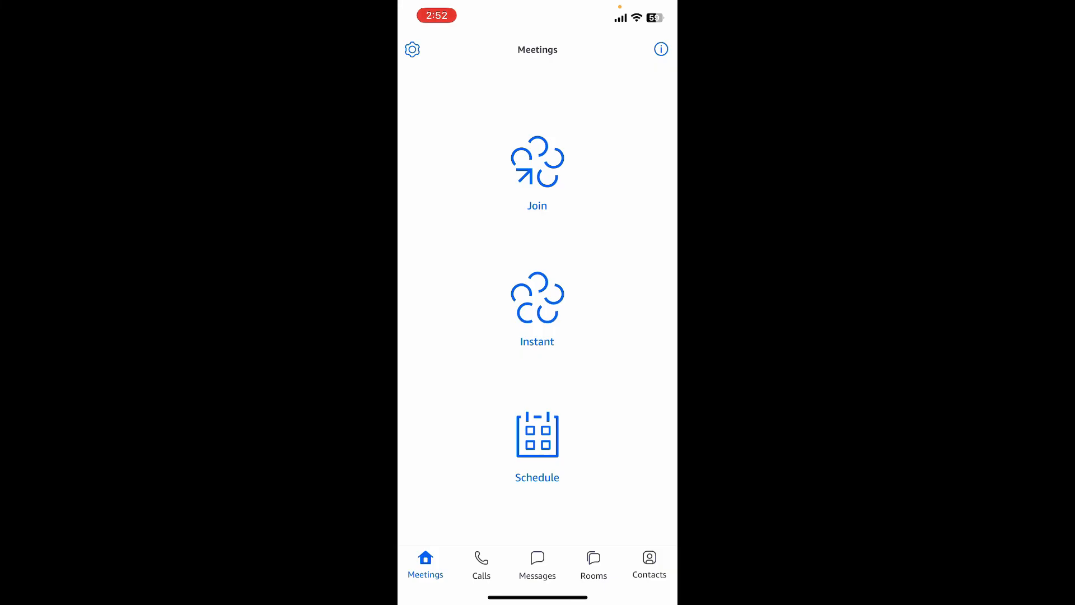
click(537, 309)
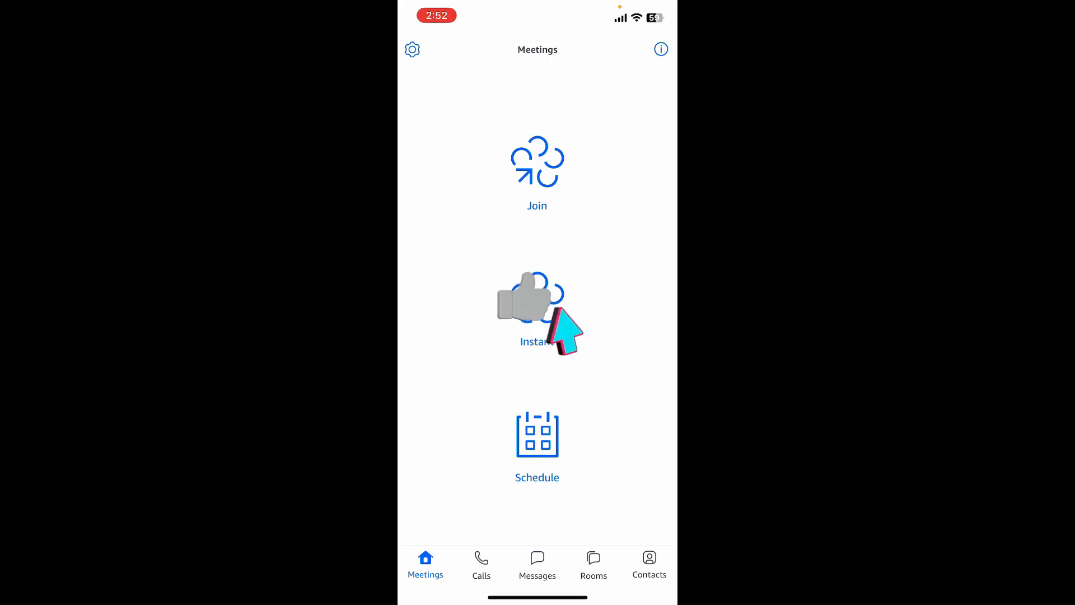